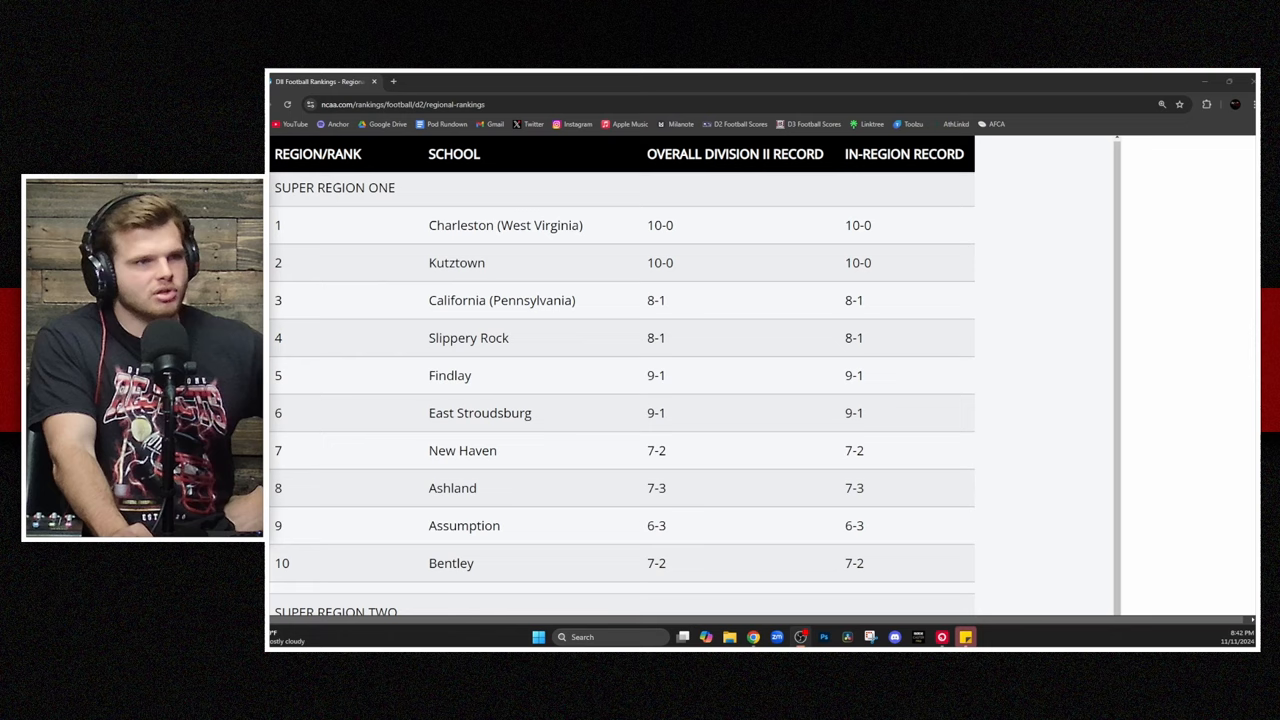
pyautogui.scroll(-3)
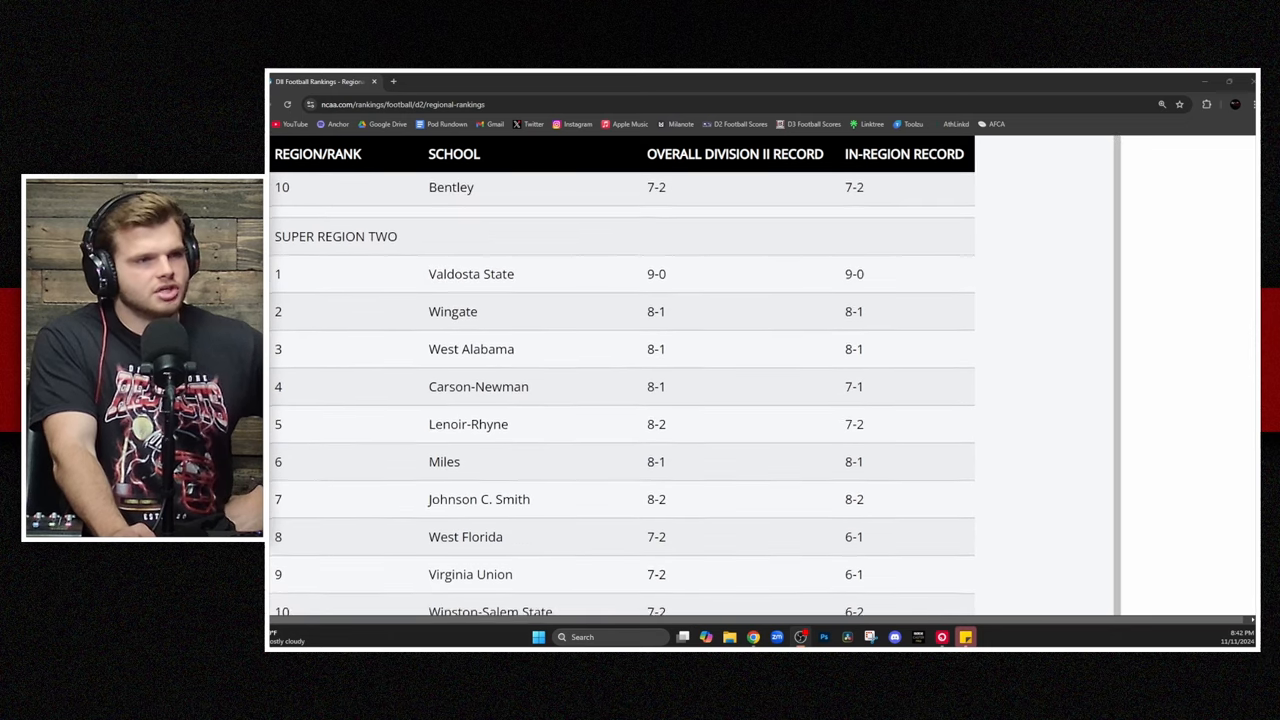
pyautogui.scroll(-3)
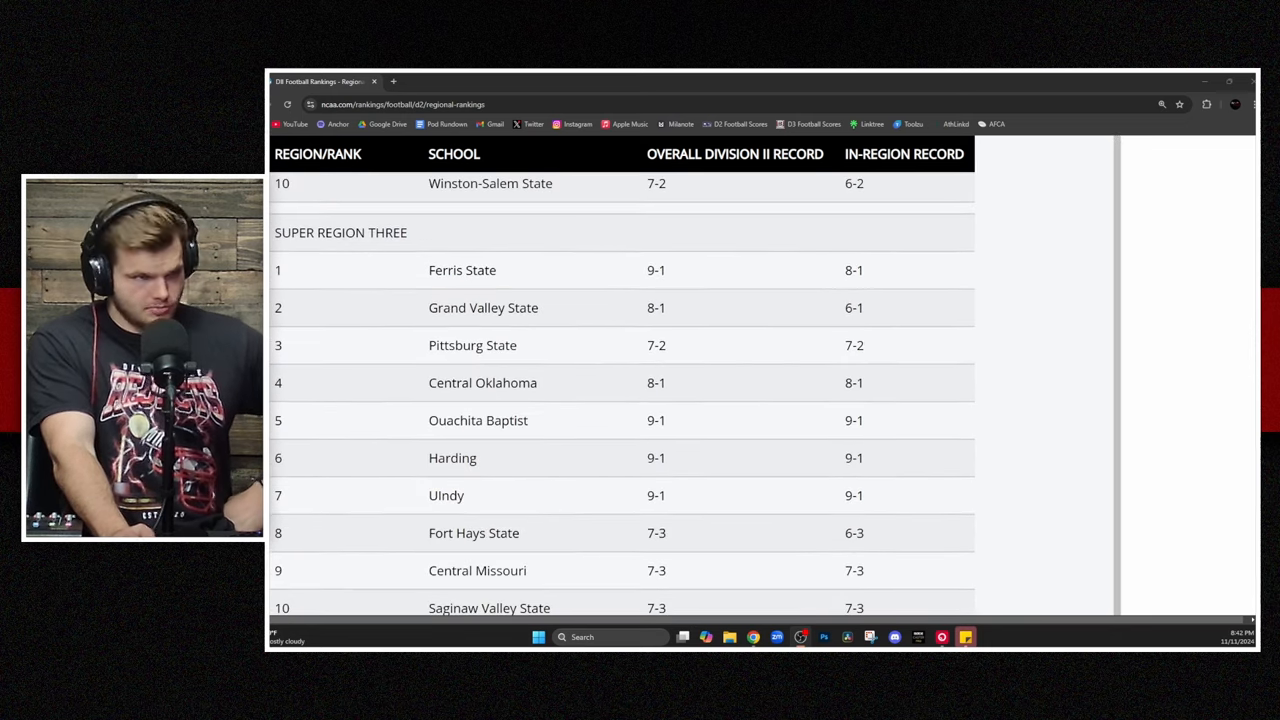
pyautogui.scroll(-3)
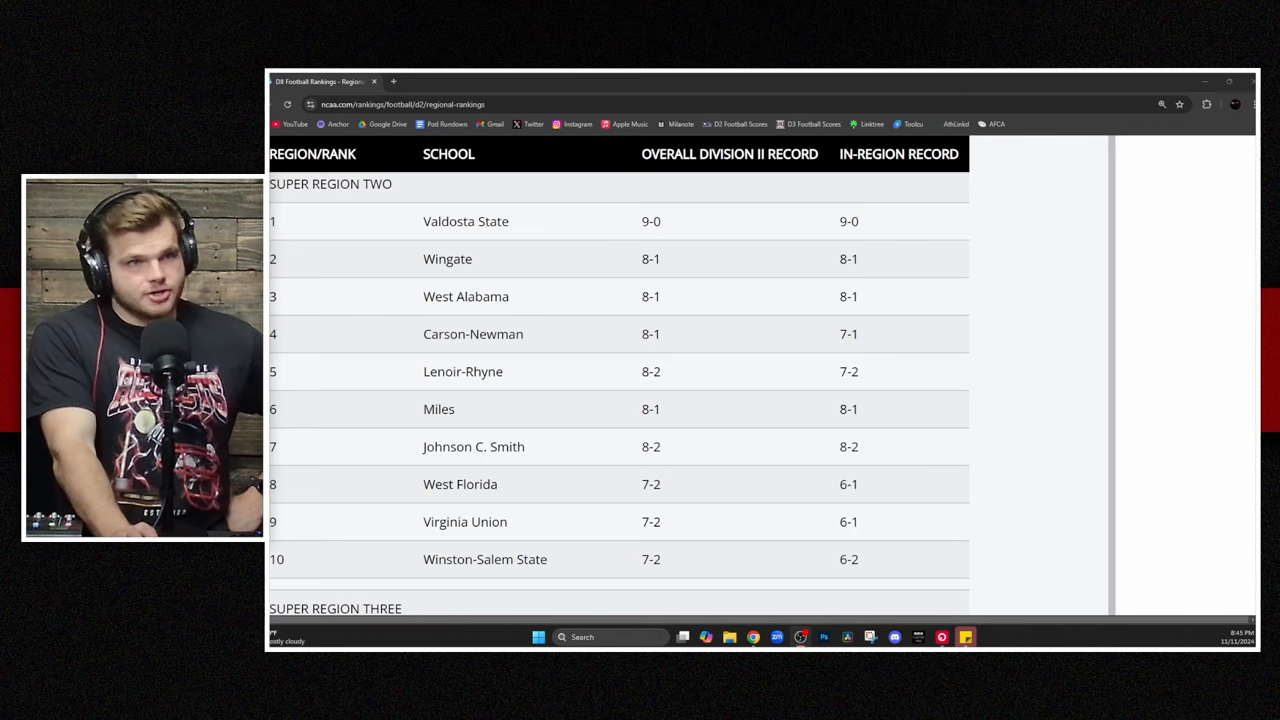
pyautogui.scroll(-3)
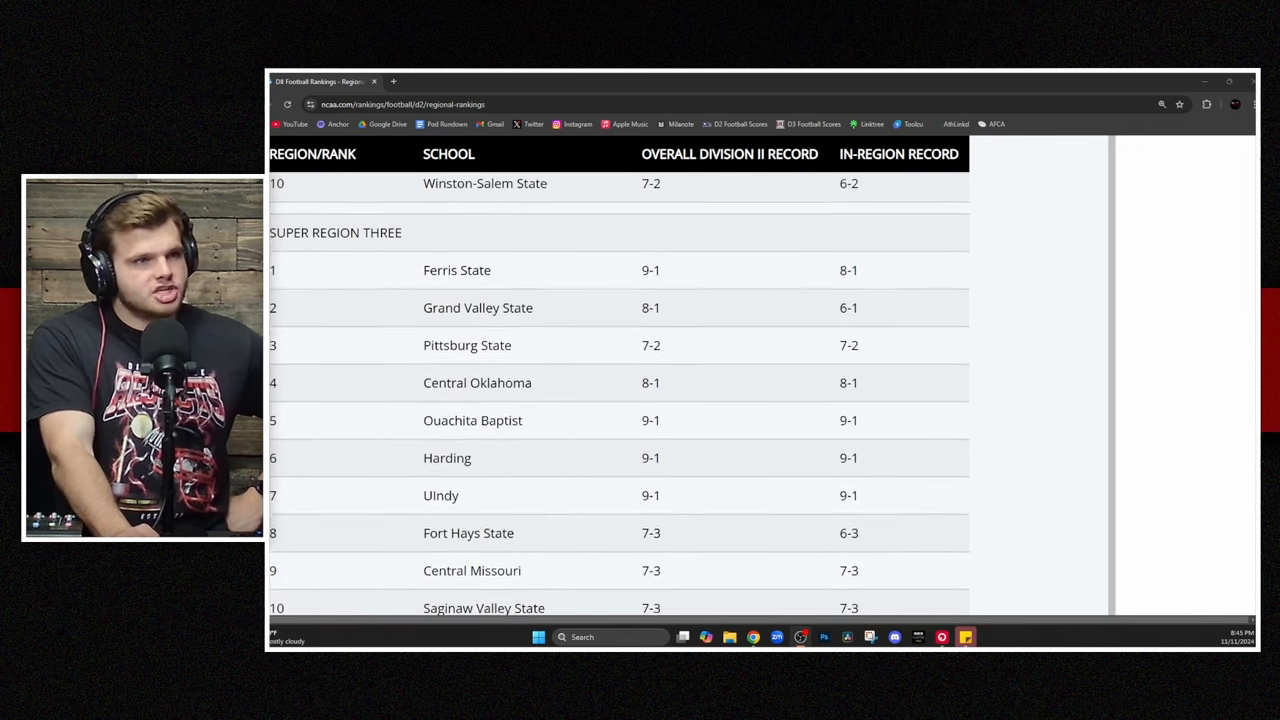
pyautogui.scroll(-3)
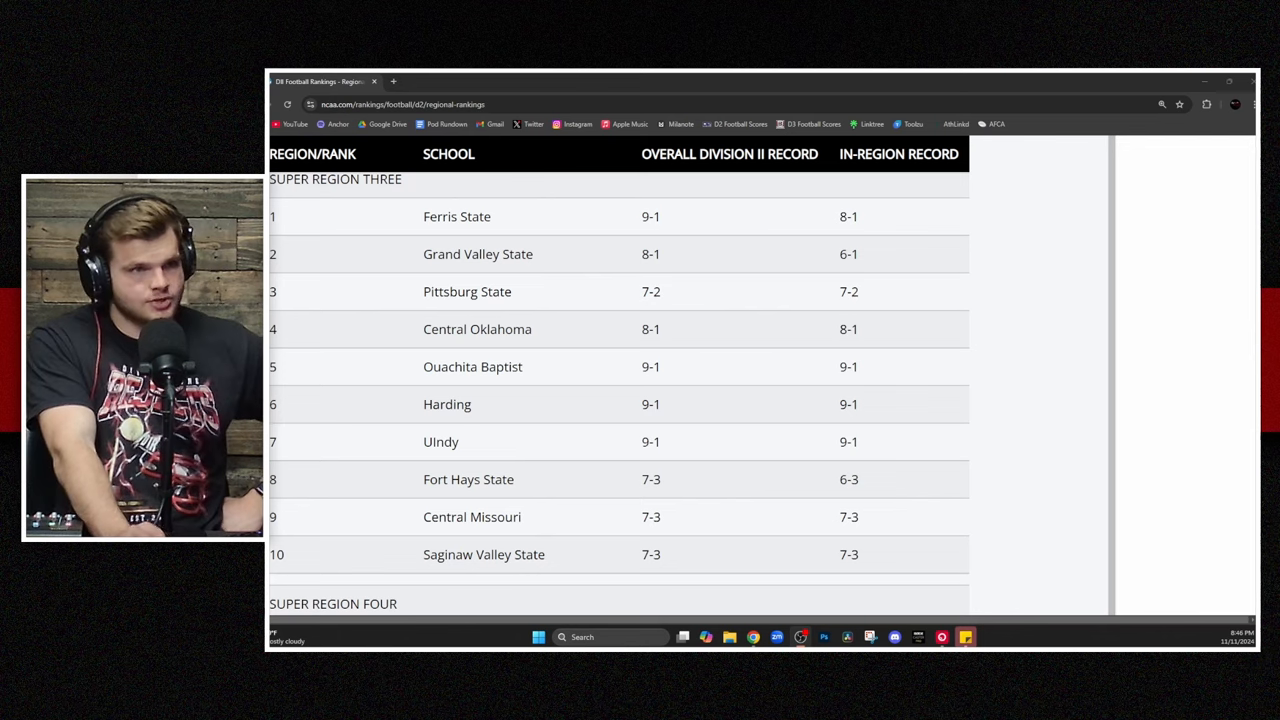
pyautogui.scroll(-3)
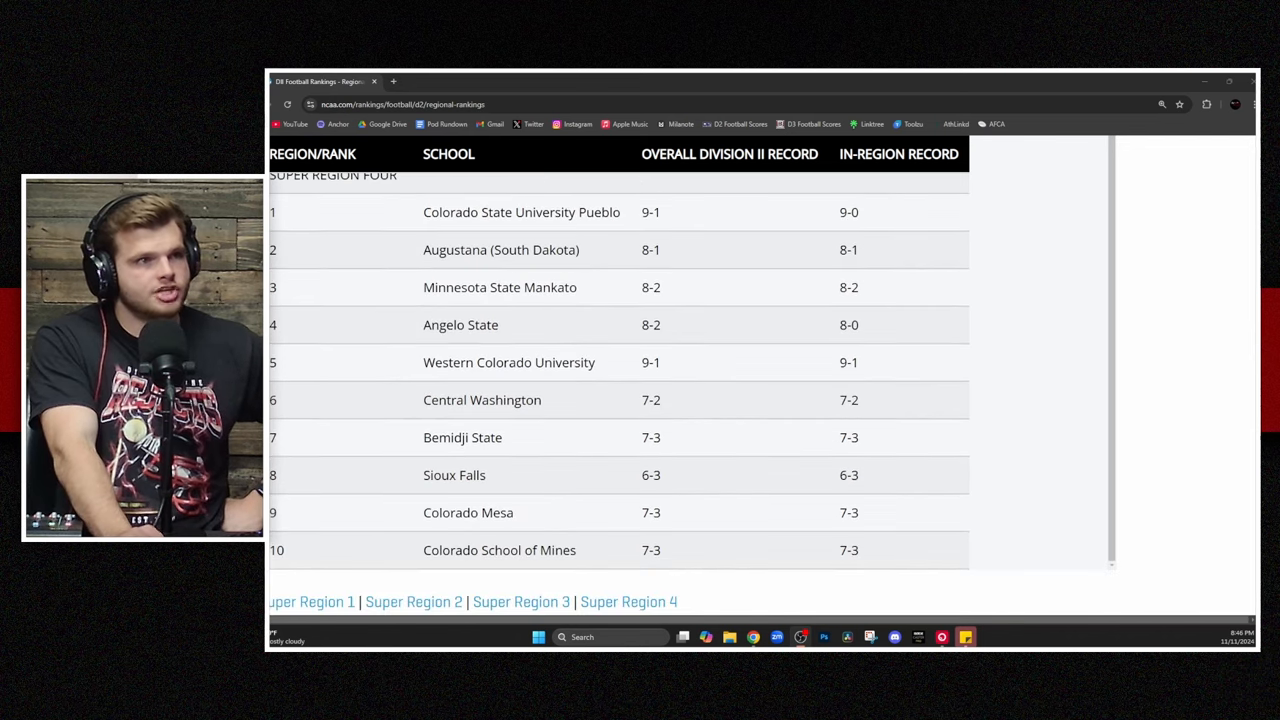